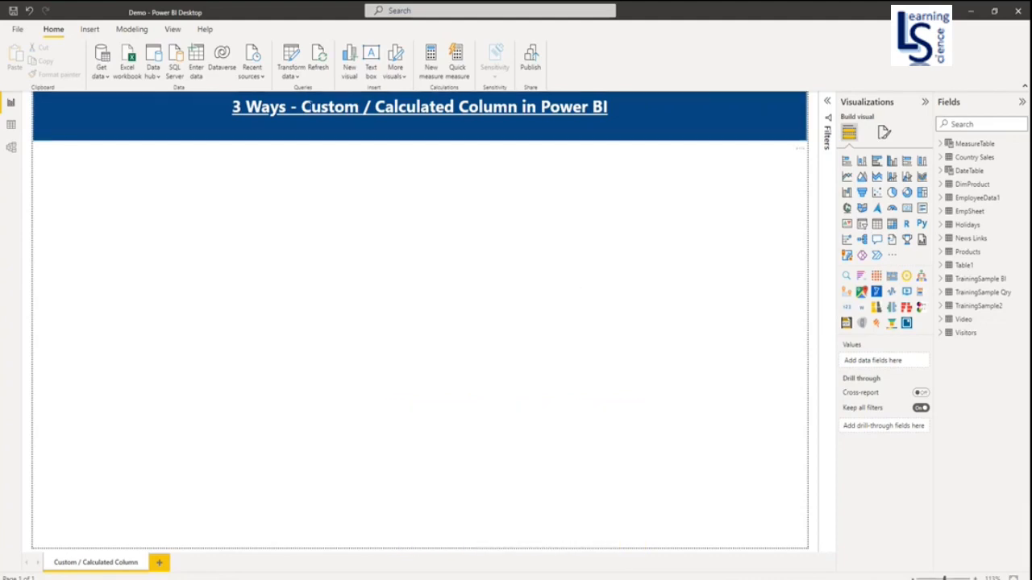
pyautogui.moveTo(290, 61)
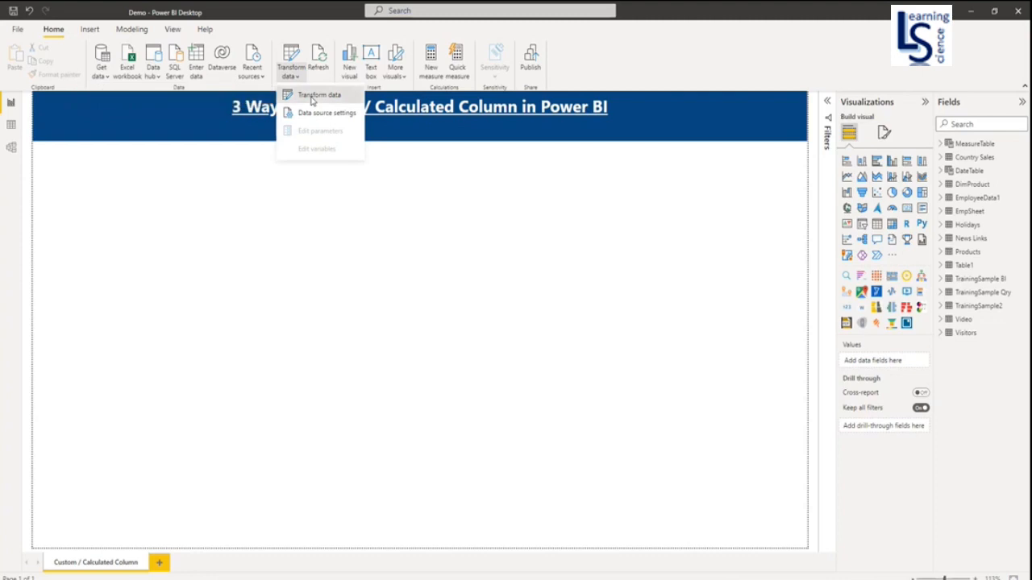
# - Launch the Power Query Editor from the Home ribbon's Transform data command
pyautogui.click(319, 93)
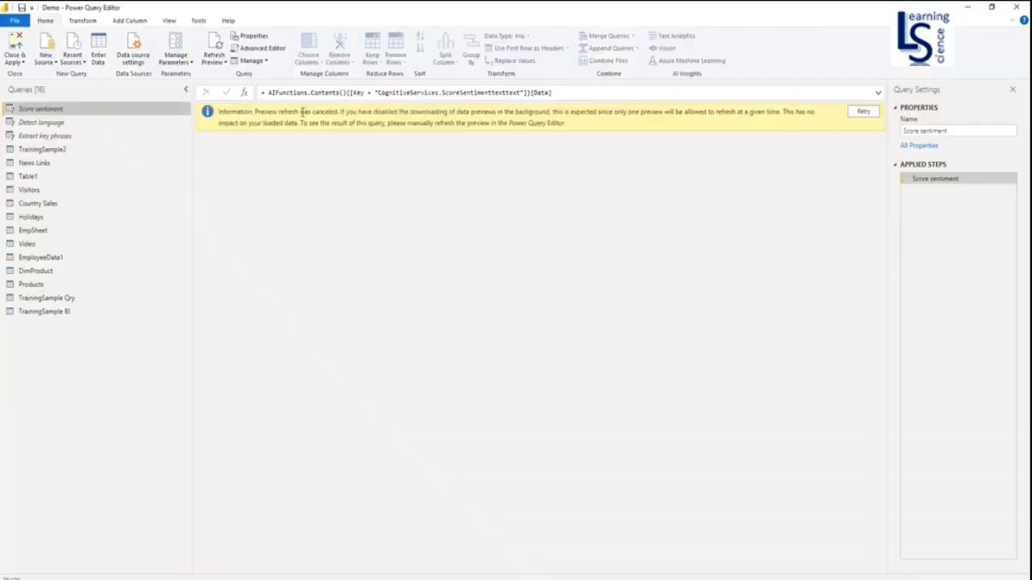
# - Show TrainingSample Qry and select its UnitPrice and OrderQty columns together
pyautogui.click(45, 296)
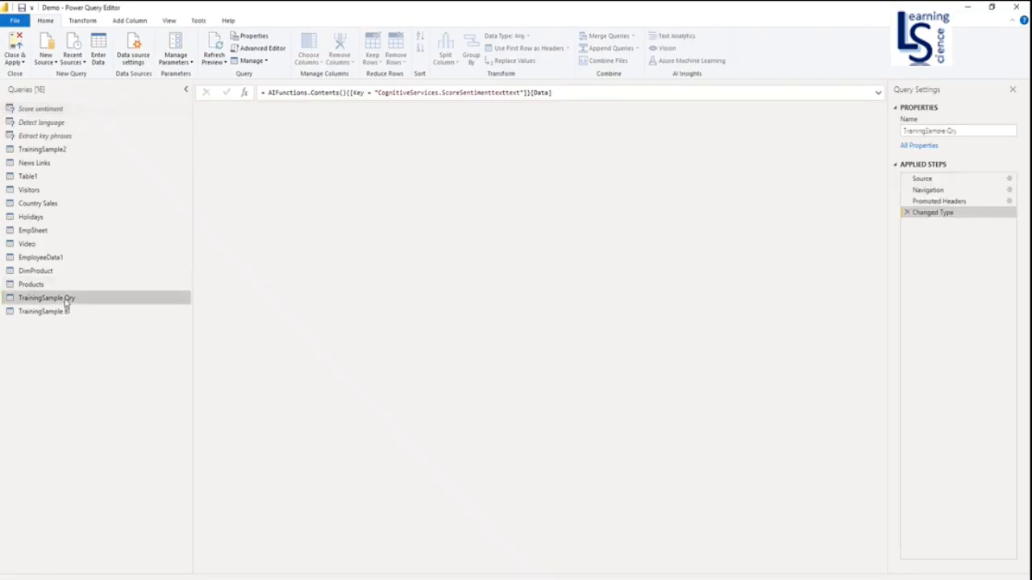
pyautogui.click(46, 297)
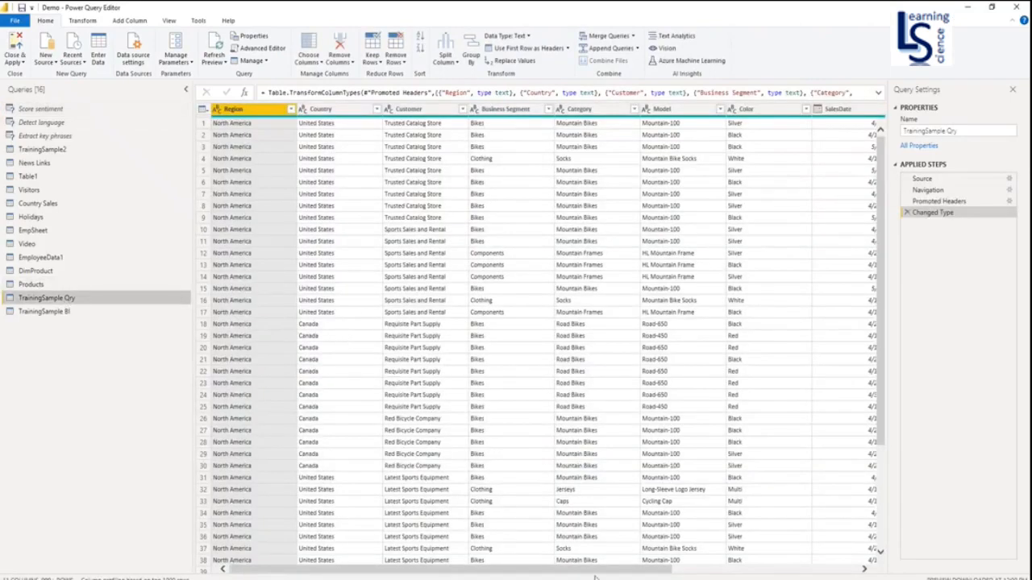
pyautogui.hscroll(3)
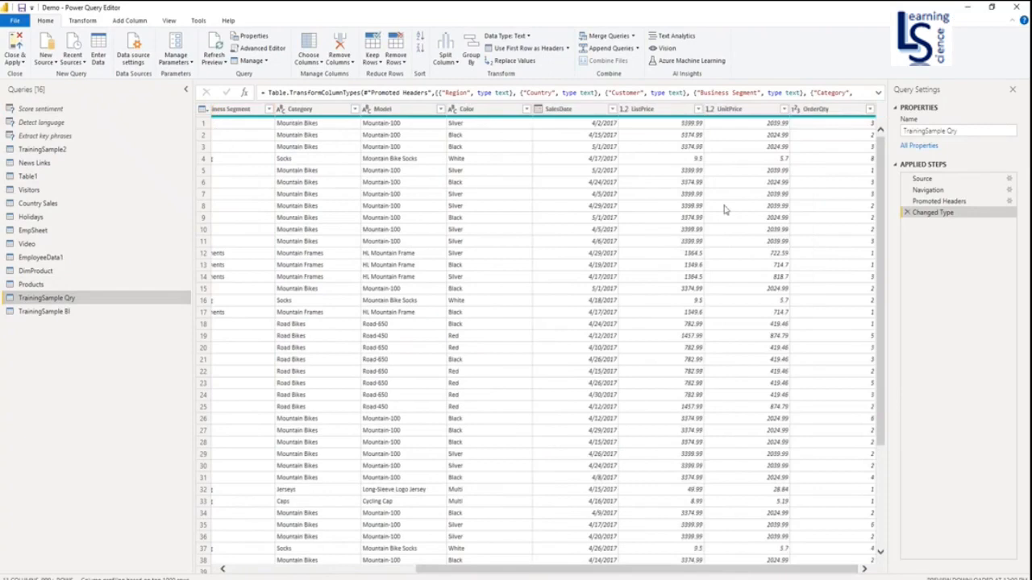
pyautogui.click(819, 109)
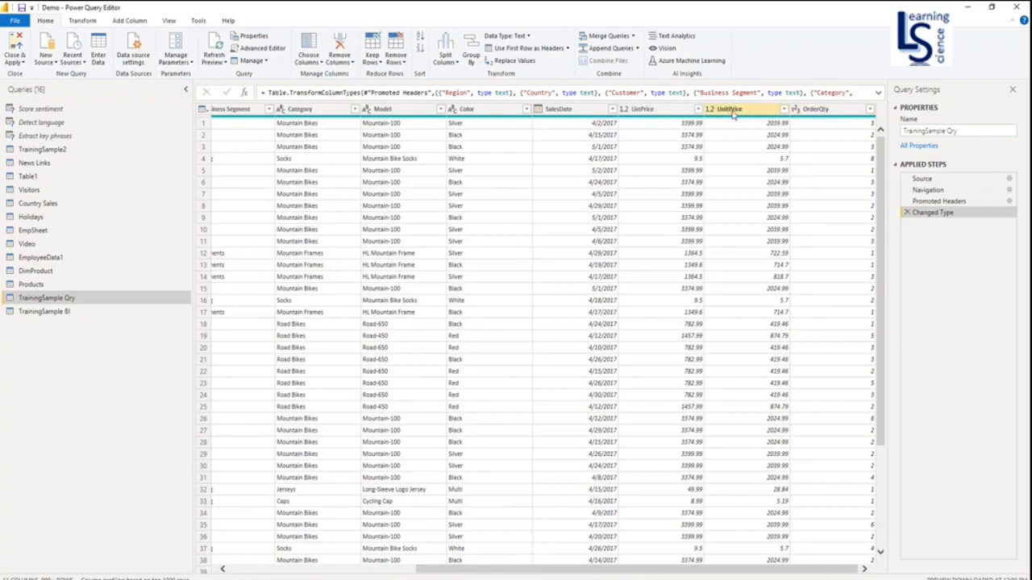
pyautogui.click(725, 109)
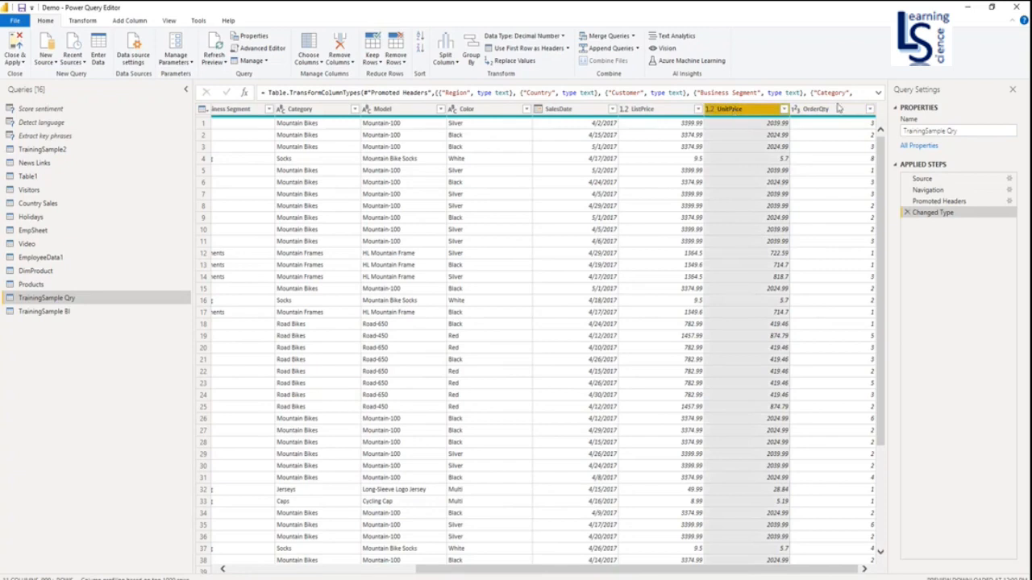
pyautogui.click(814, 110)
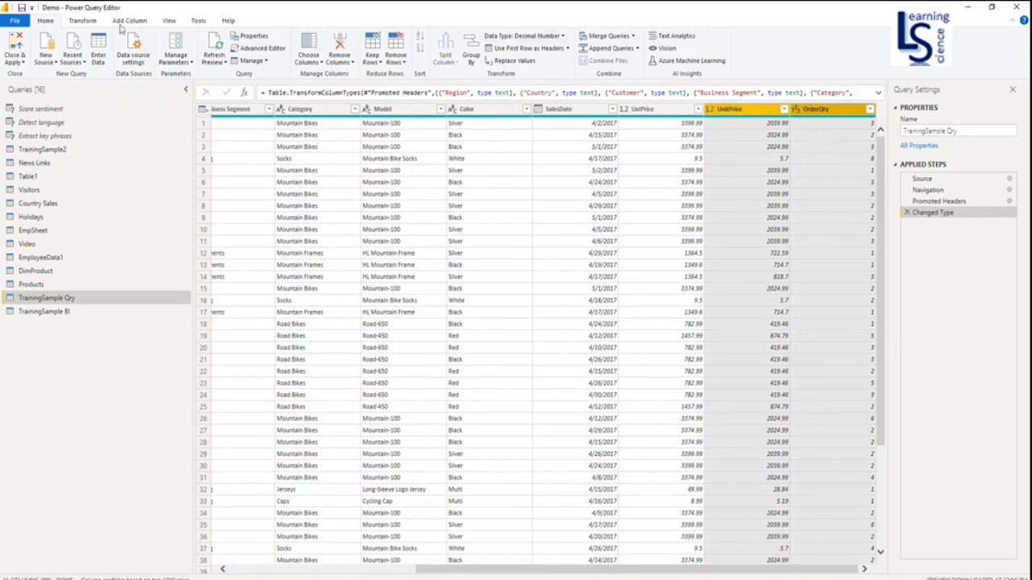
# - Add a Multiply column from Add Column > Standard combining UnitPrice and OrderQty
pyautogui.click(129, 19)
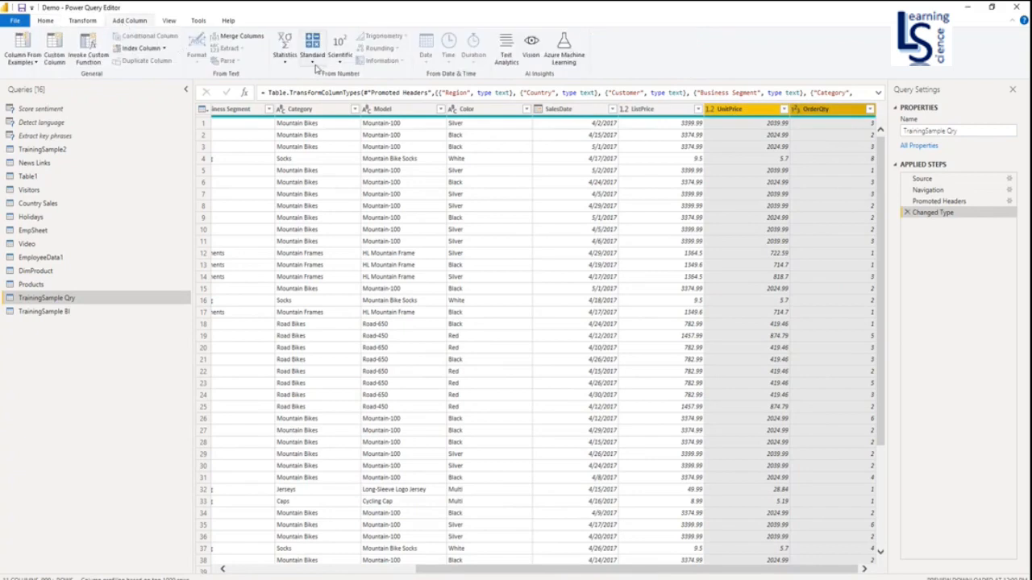
pyautogui.click(313, 55)
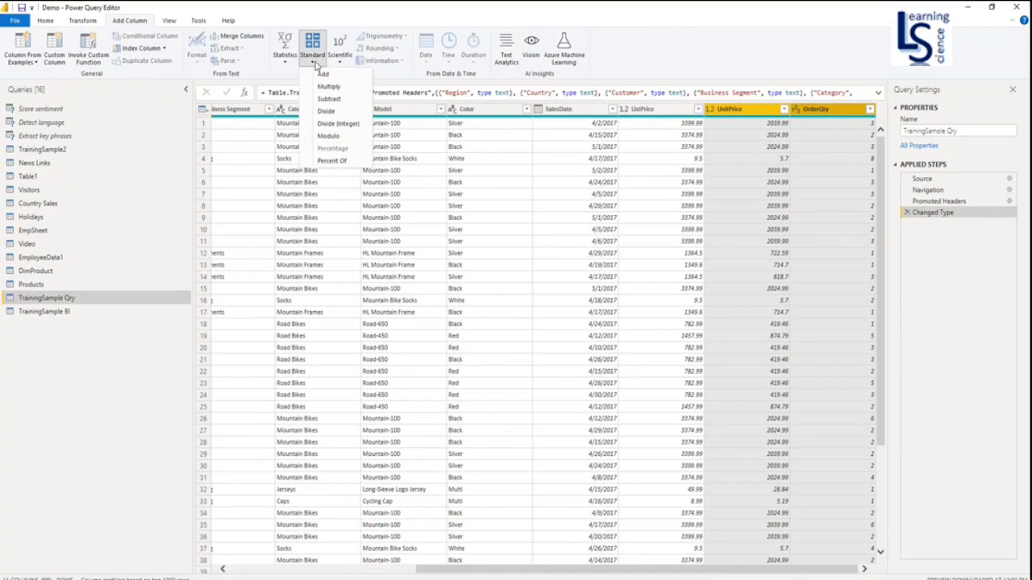
pyautogui.moveTo(329, 87)
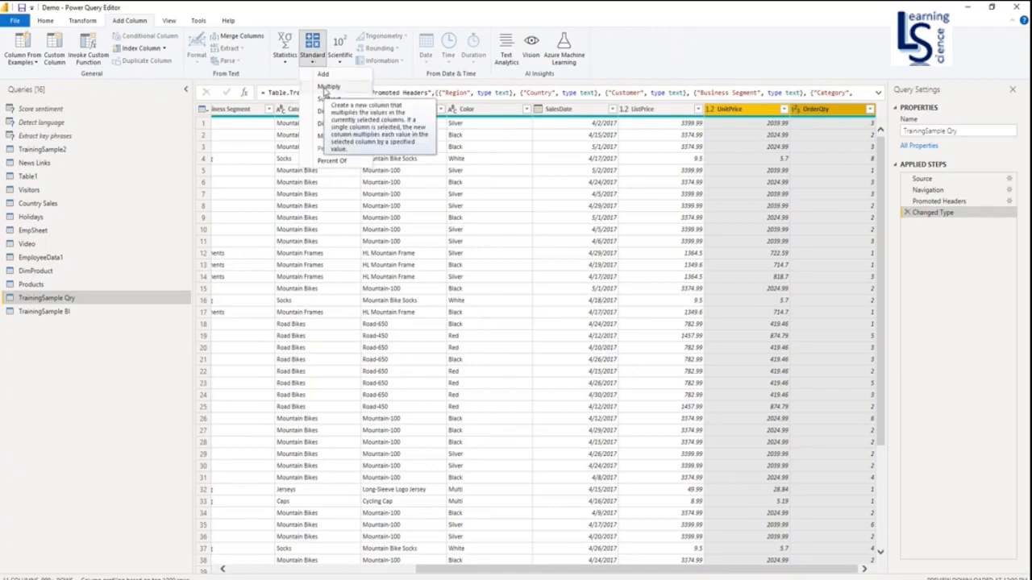
pyautogui.click(328, 87)
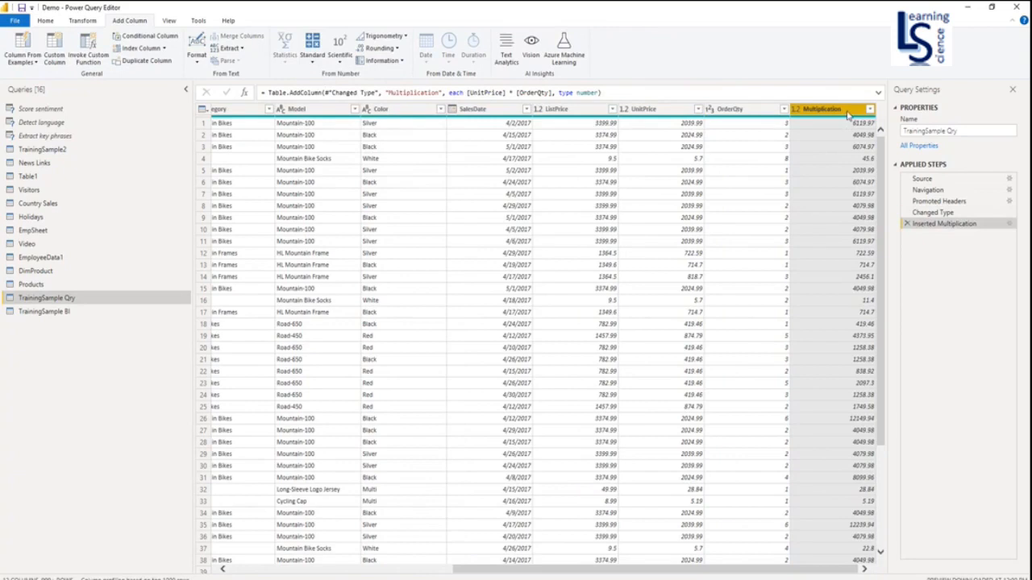
# - Rename the Multiplication column to Sales1 via its header context menu
pyautogui.rightClick(822, 109)
pyautogui.write('Sales1')
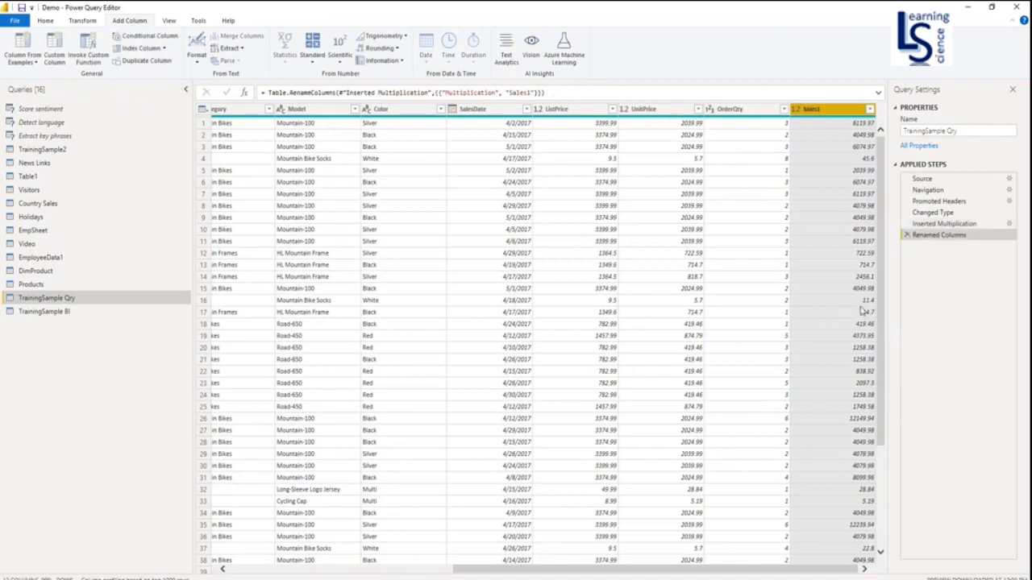
pyautogui.click(729, 110)
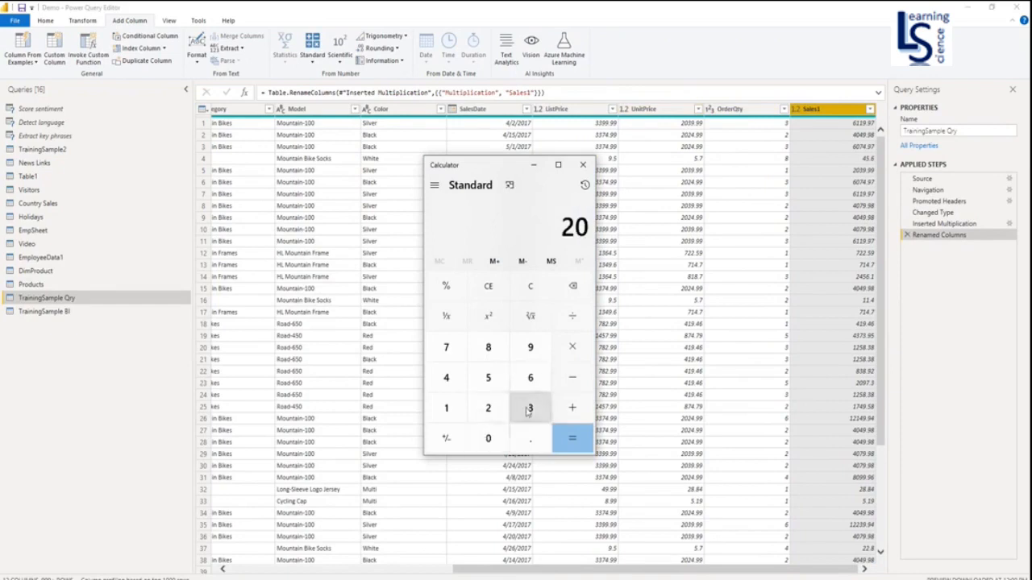
# - Multiply a row's unit price by its order quantity in Calculator to check Sales1
pyautogui.click(570, 438)
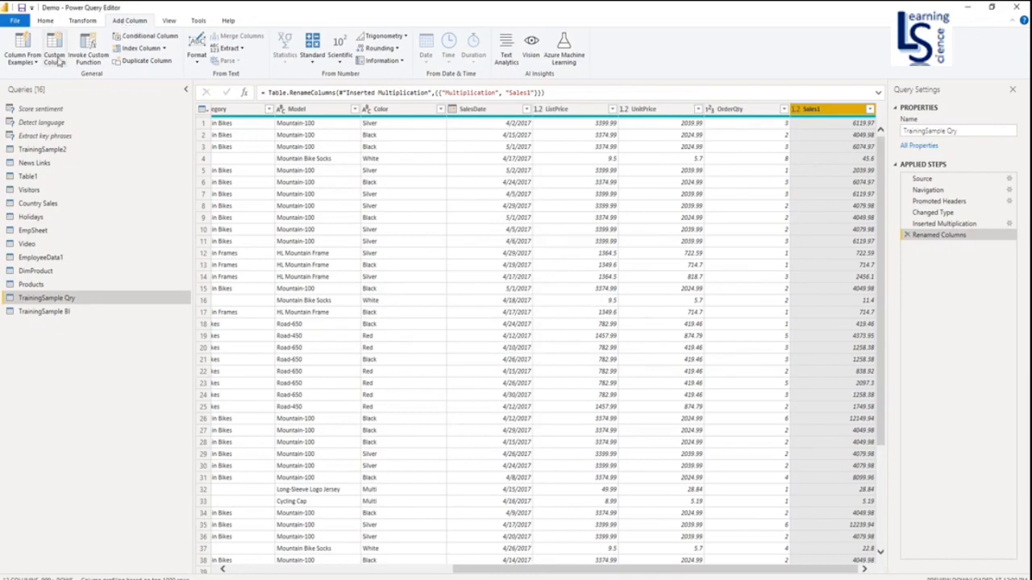
pyautogui.moveTo(55, 49)
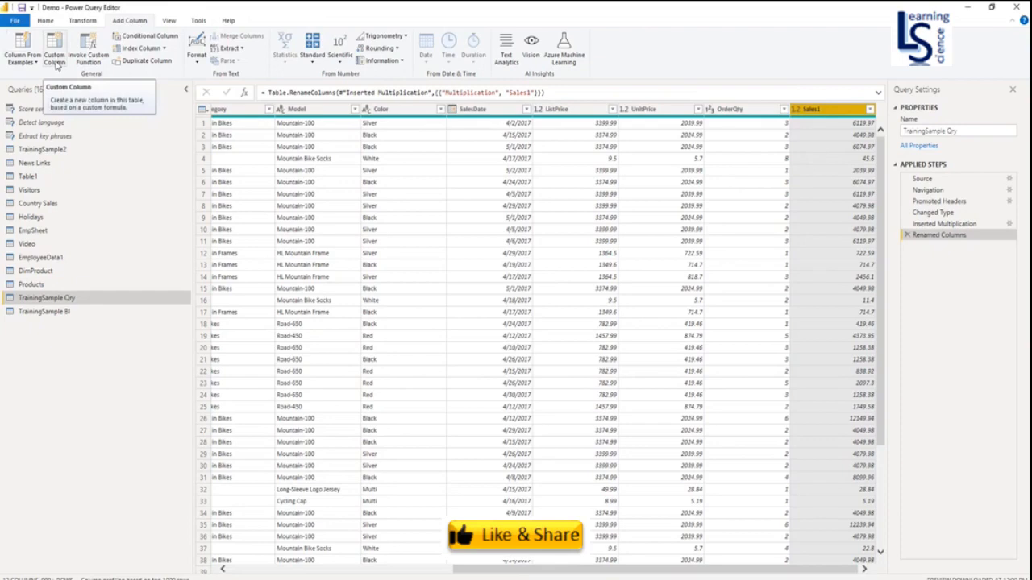
pyautogui.moveTo(55, 48)
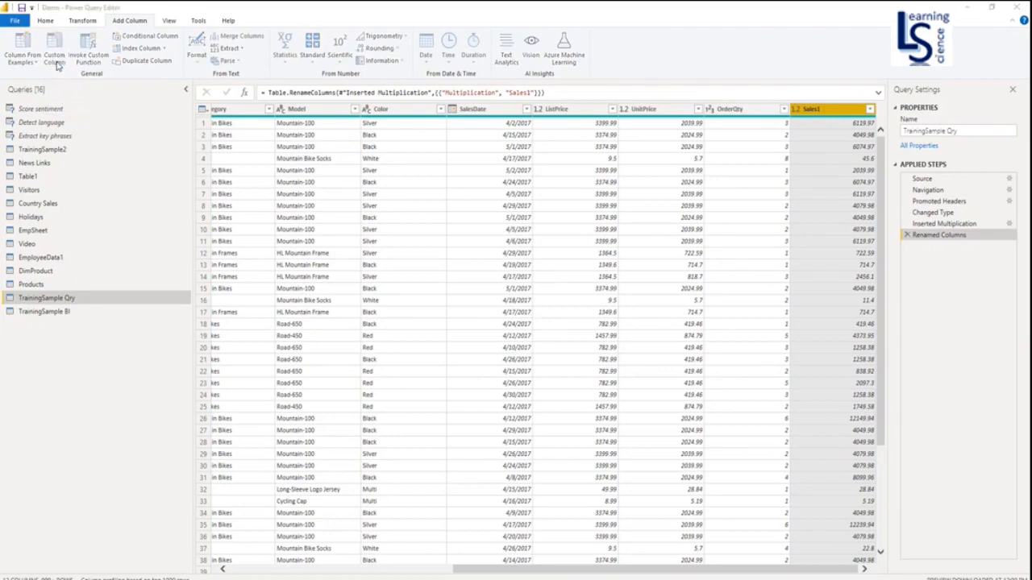
# - Bring up the Custom Column dialog from the Add Column ribbon
pyautogui.click(53, 52)
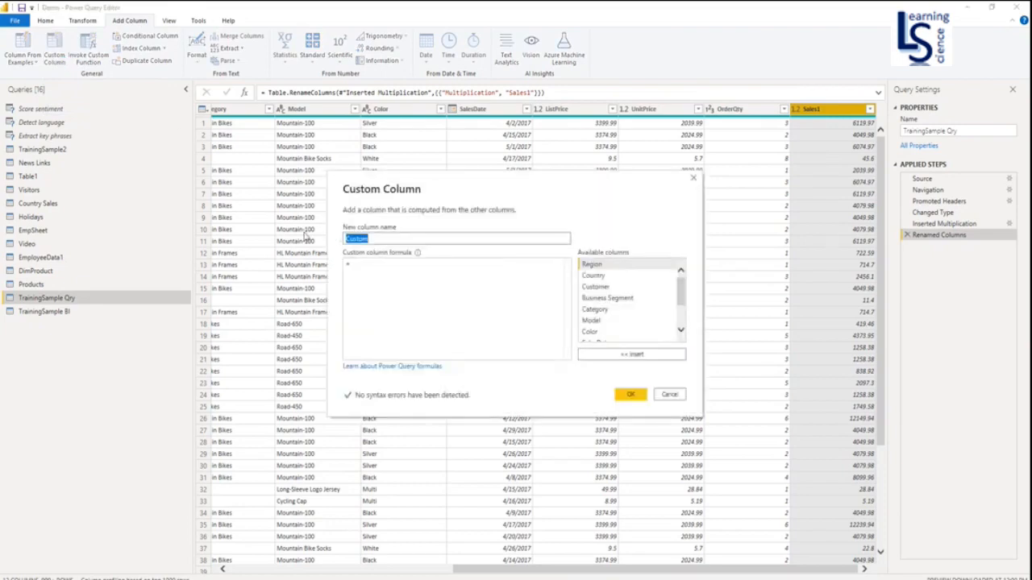
# - Create custom column Sales2 with formula [UnitPrice] * [OrderQty] and confirm it
pyautogui.write('Sales2')
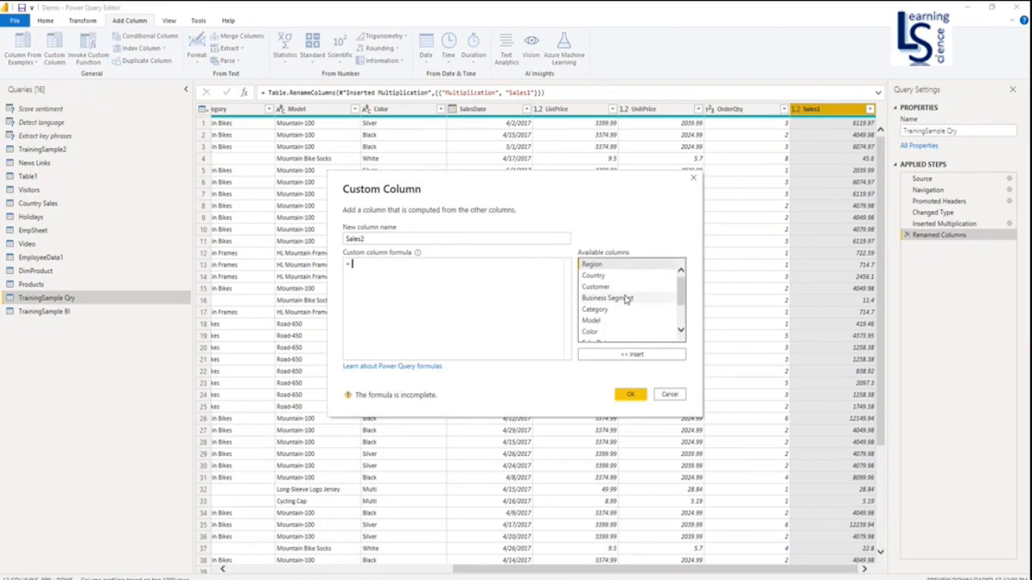
pyautogui.scroll(-3)
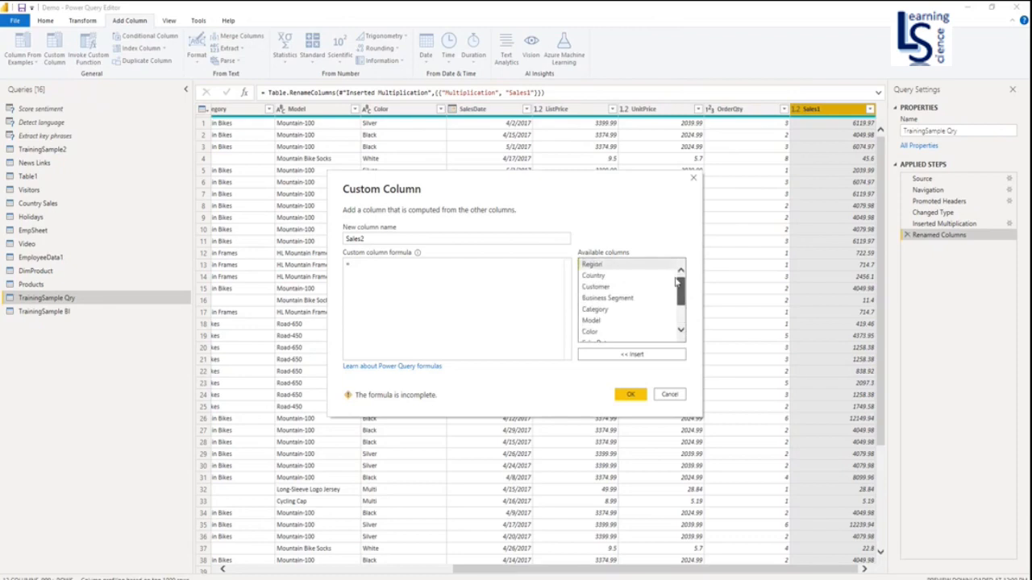
pyautogui.scroll(-3)
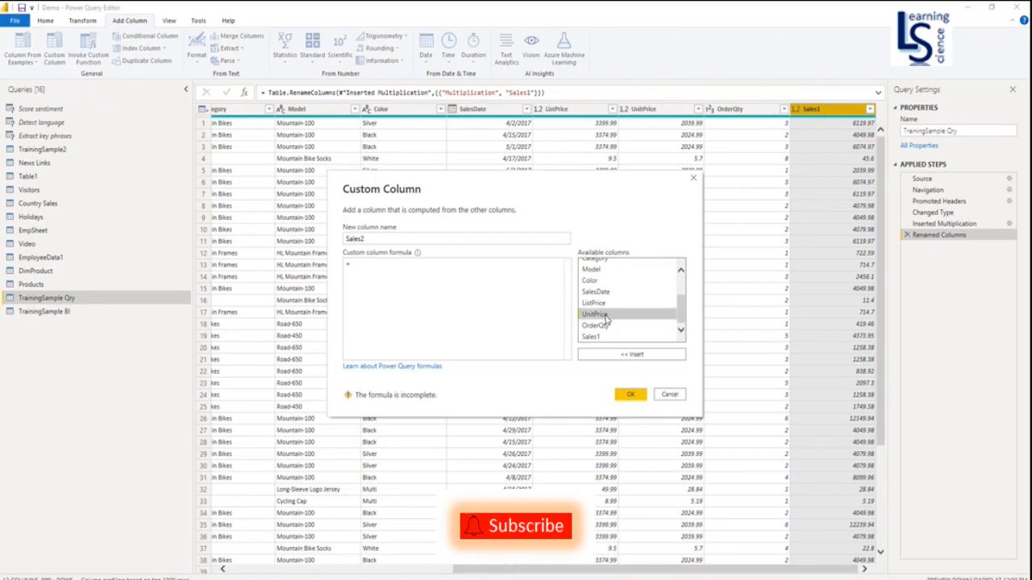
pyautogui.doubleClick(593, 313)
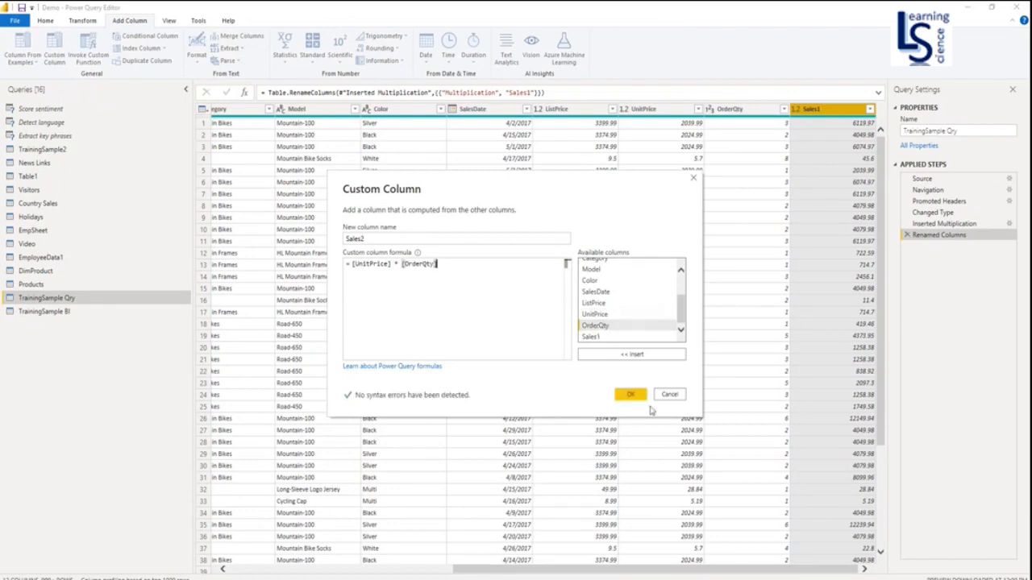
pyautogui.click(631, 394)
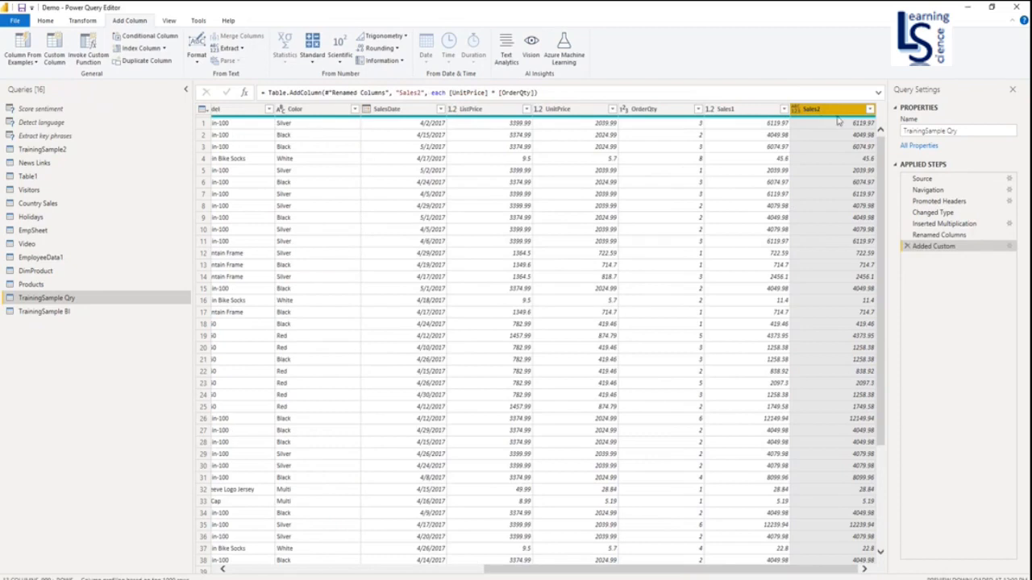
pyautogui.moveTo(851, 142)
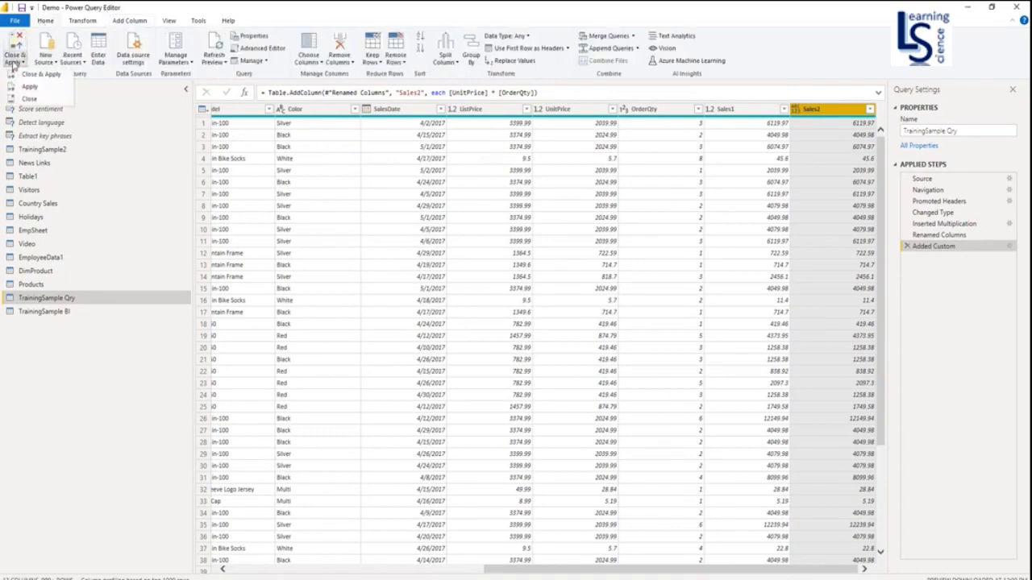
# - Close the Power Query Editor and return to the Power BI report
pyautogui.click(14, 48)
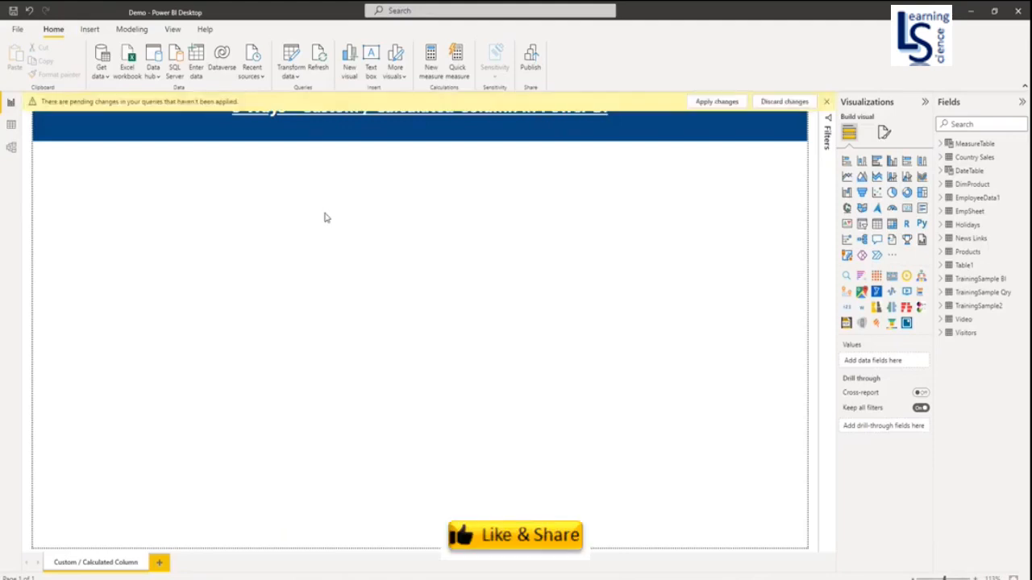
# - View TrainingSample BI rows in Data view and inspect the UnitPrice and OrderQty columns
pyautogui.click(716, 101)
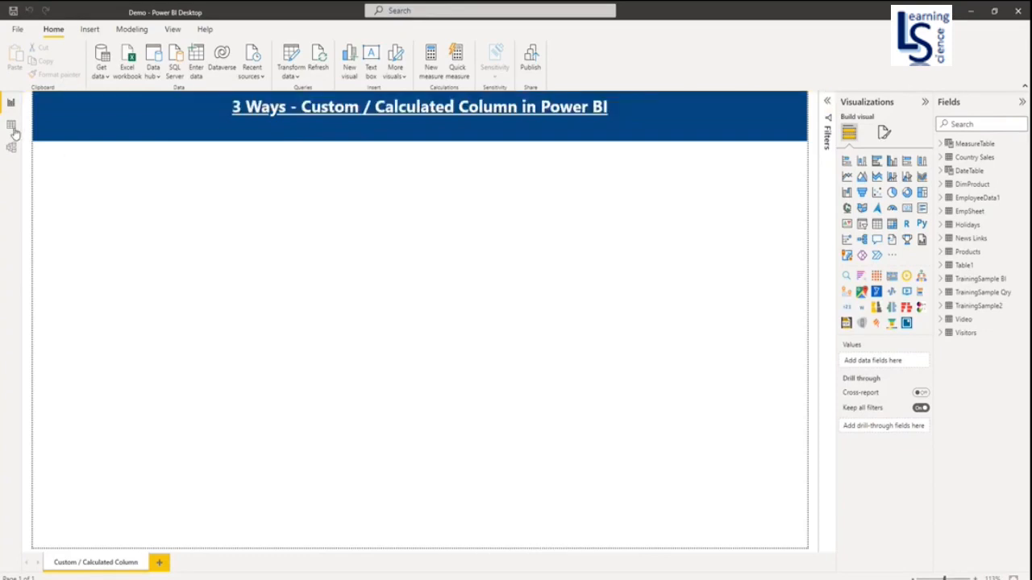
pyautogui.click(12, 125)
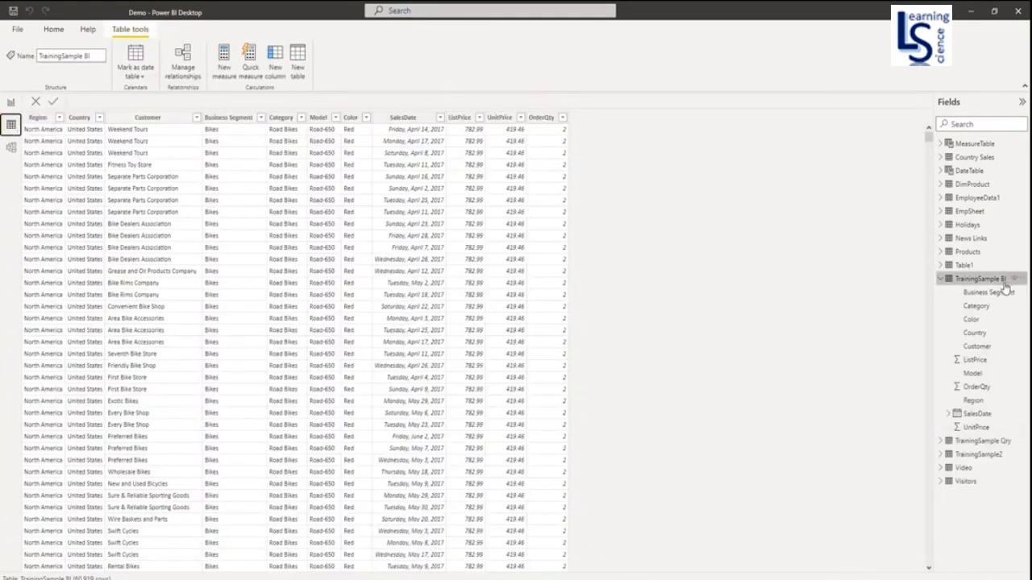
pyautogui.click(499, 116)
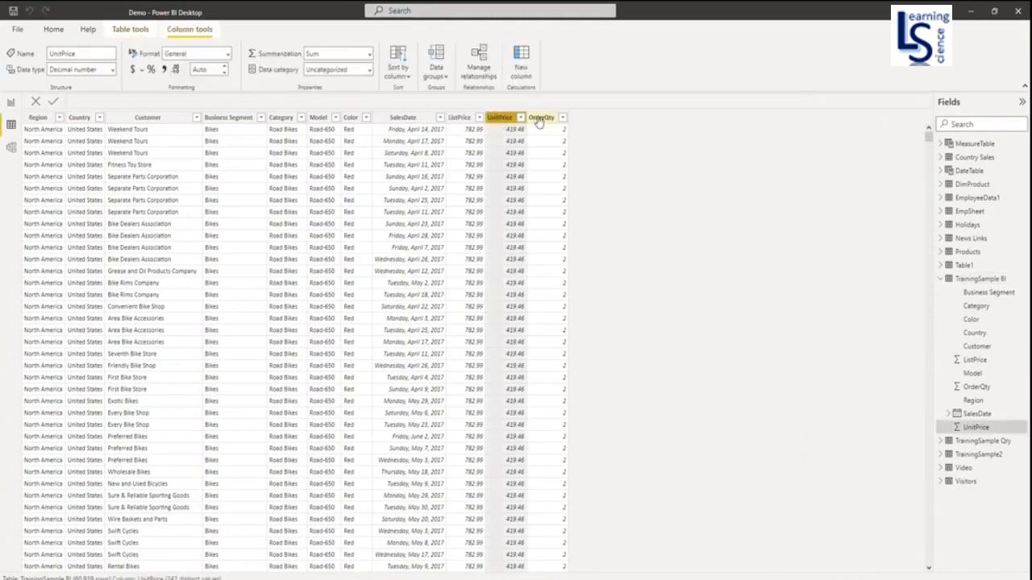
pyautogui.click(540, 116)
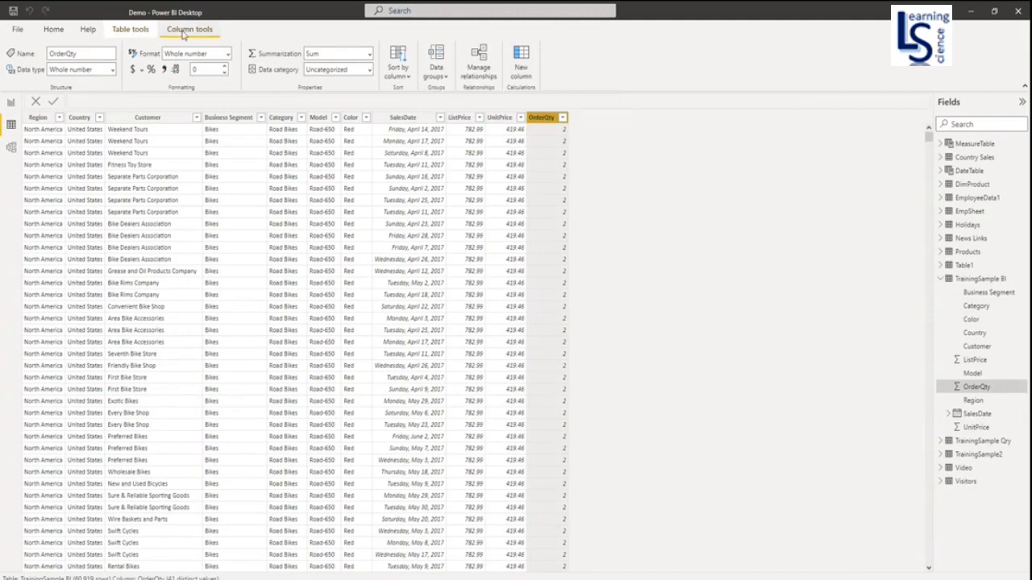
pyautogui.moveTo(521, 61)
pyautogui.write('Sales =')
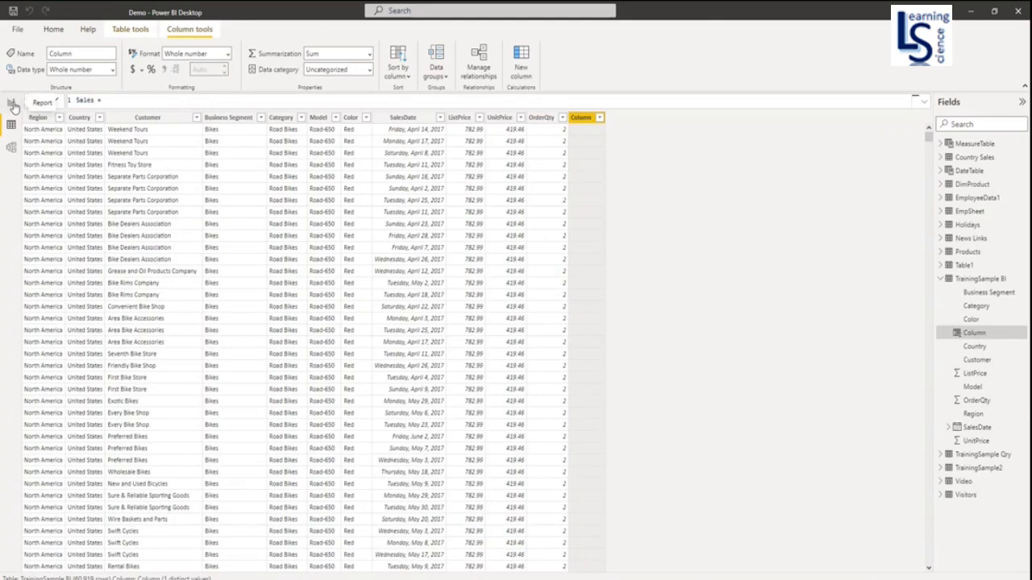
# - Define DAX column Sales = 'TrainingSample BI'[UnitPrice] * 'TrainingSample BI'[OrderQty]
pyautogui.write('T')
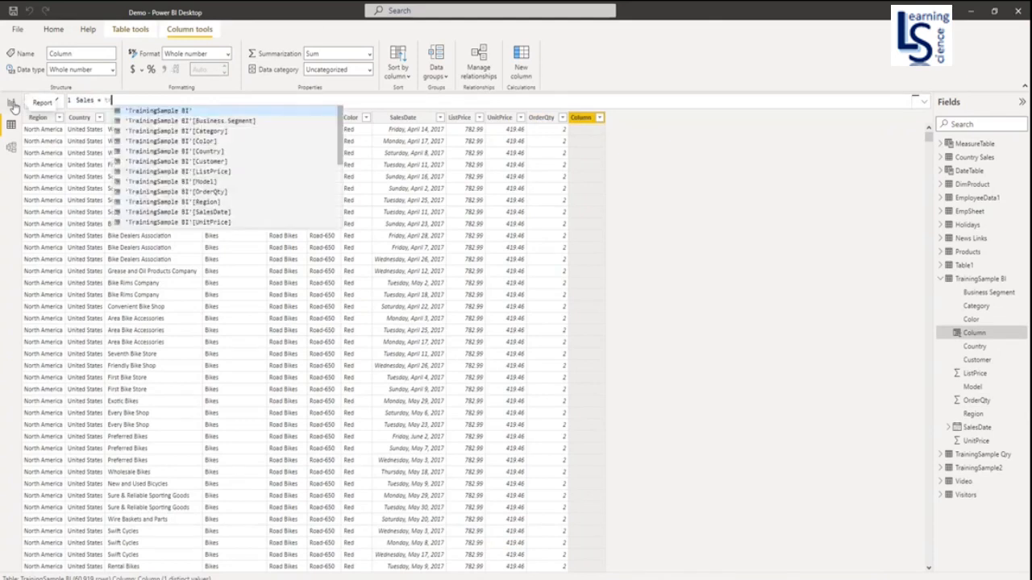
pyautogui.write("'TrainingSample BI'[")
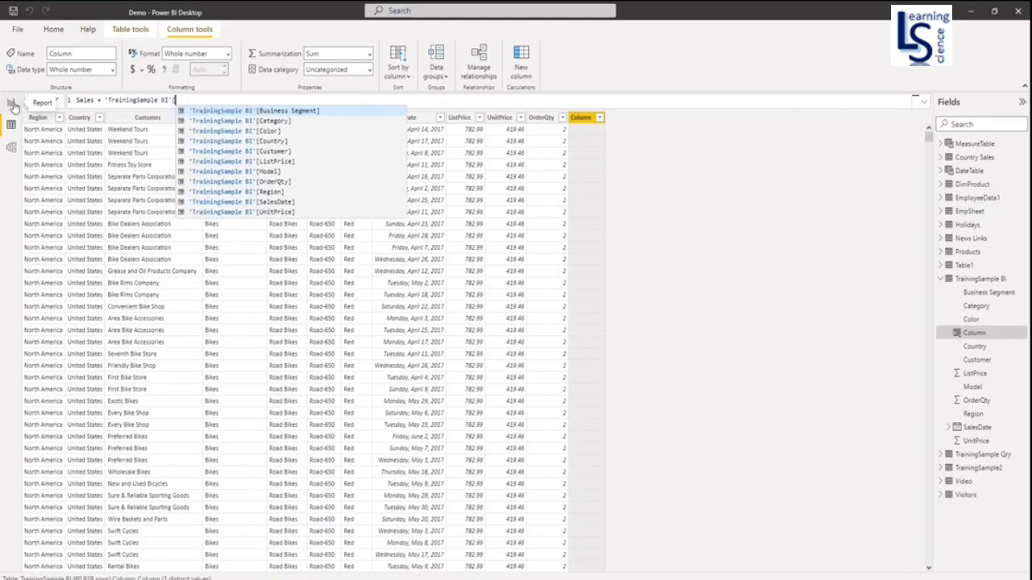
pyautogui.click(238, 211)
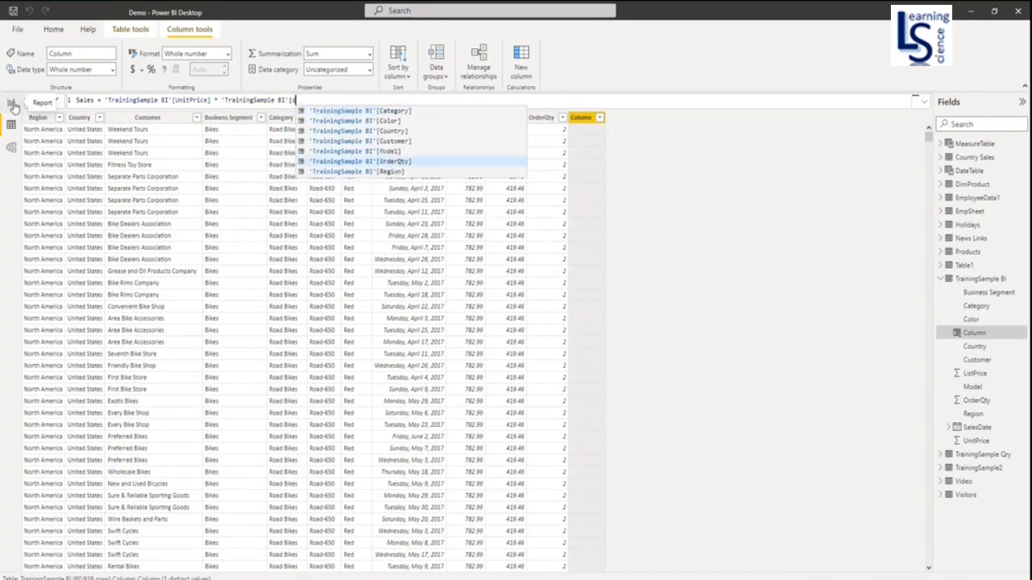
pyautogui.write('or')
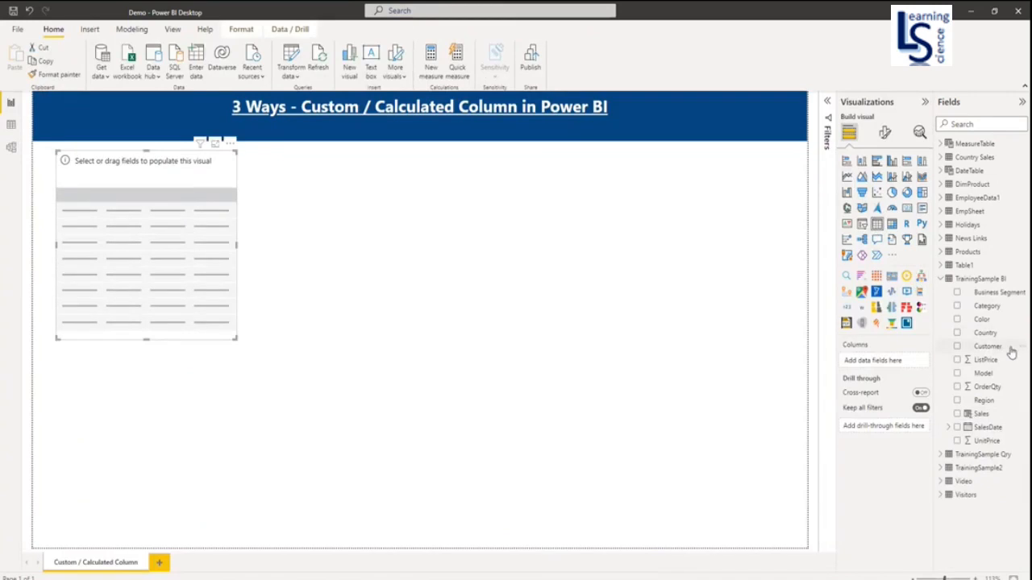
pyautogui.moveTo(987, 407)
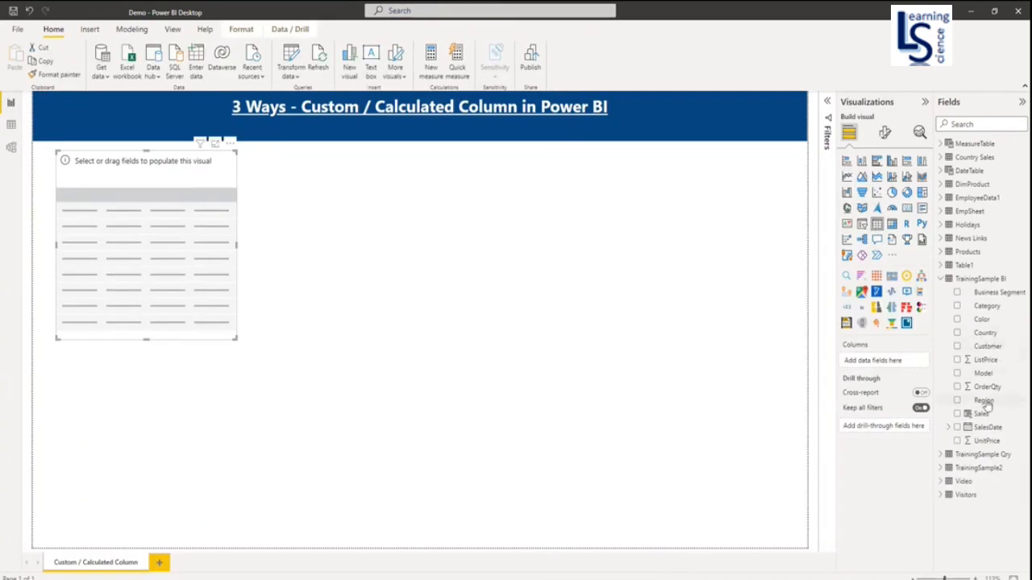
# - Fill the table with Region and Sales from TrainingSample BI, totalling 81,014,827.02
pyautogui.click(957, 400)
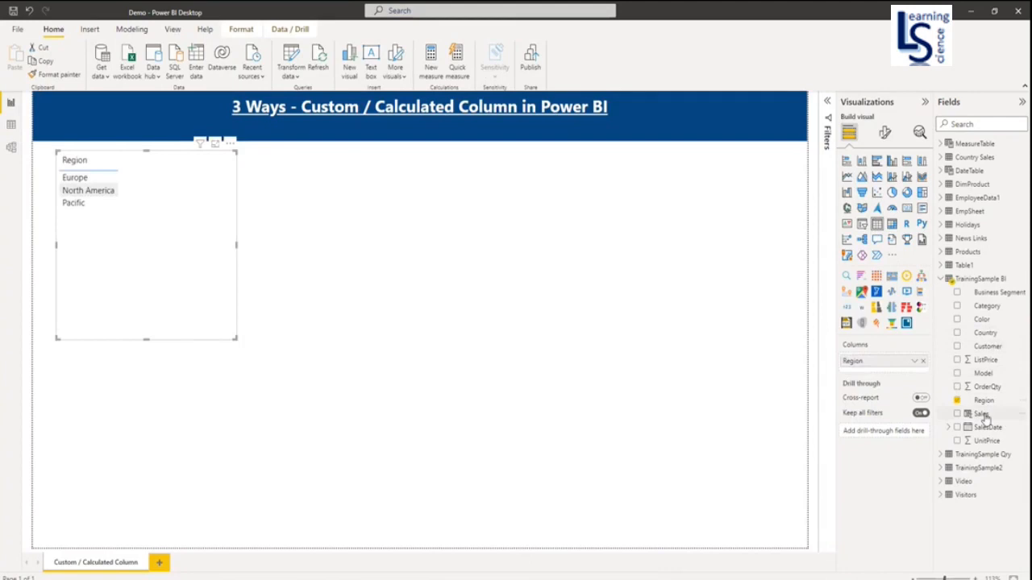
pyautogui.click(980, 413)
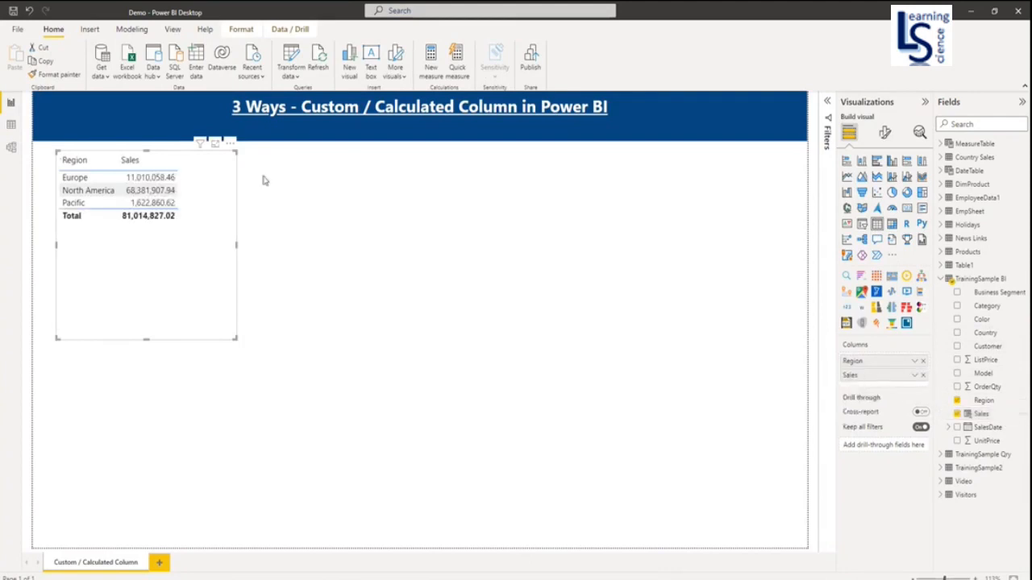
pyautogui.click(74, 160)
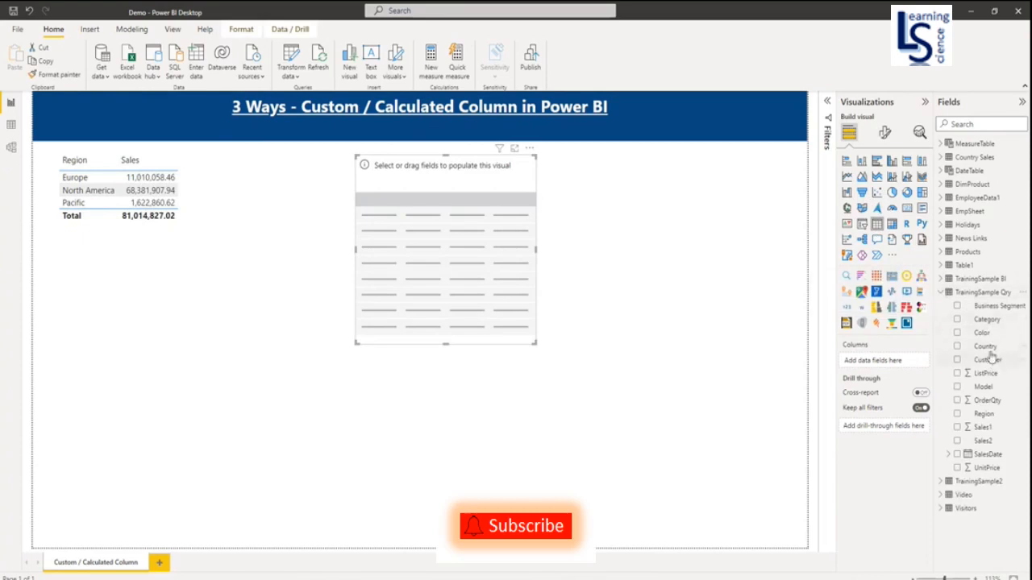
# - Fill the second table with Country and Sales1 from TrainingSample Qry, totalling 81,014,827.02
pyautogui.click(983, 345)
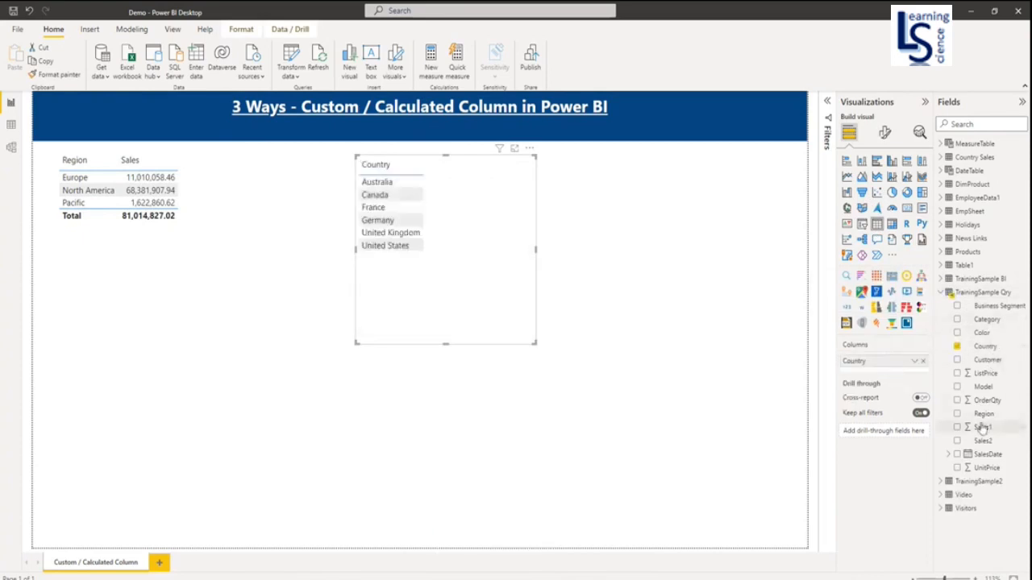
pyautogui.click(957, 427)
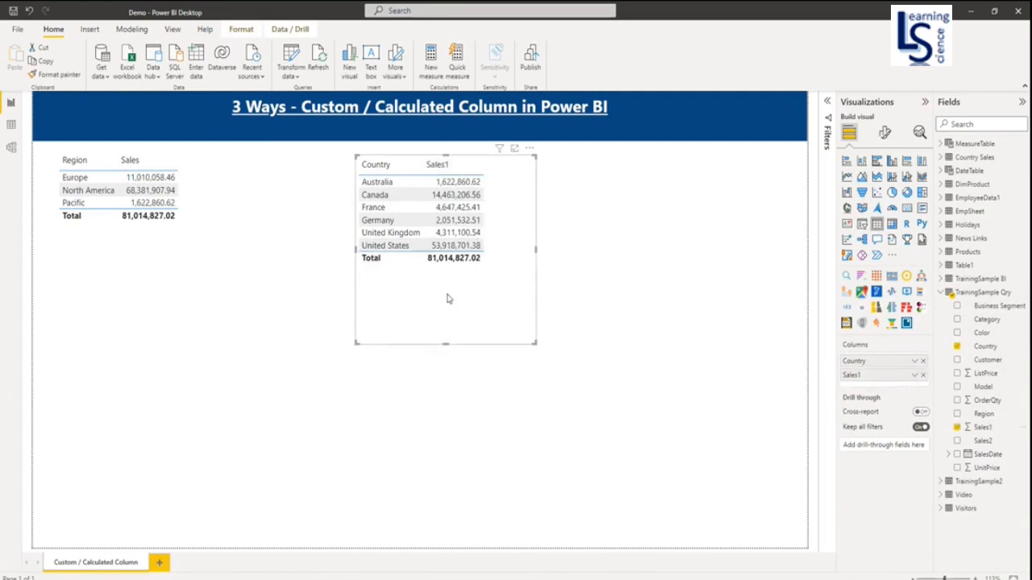
pyautogui.moveTo(667, 285)
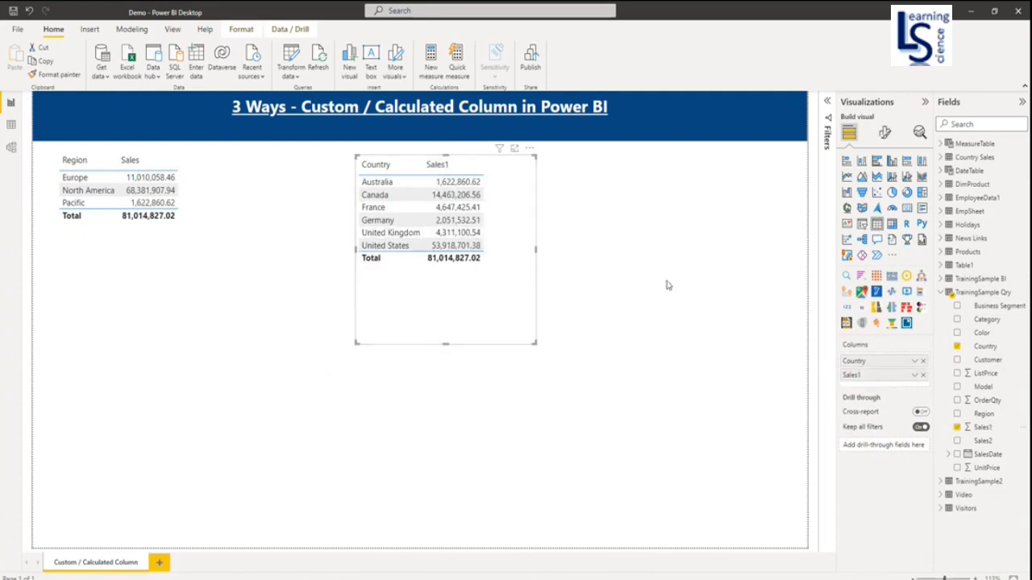